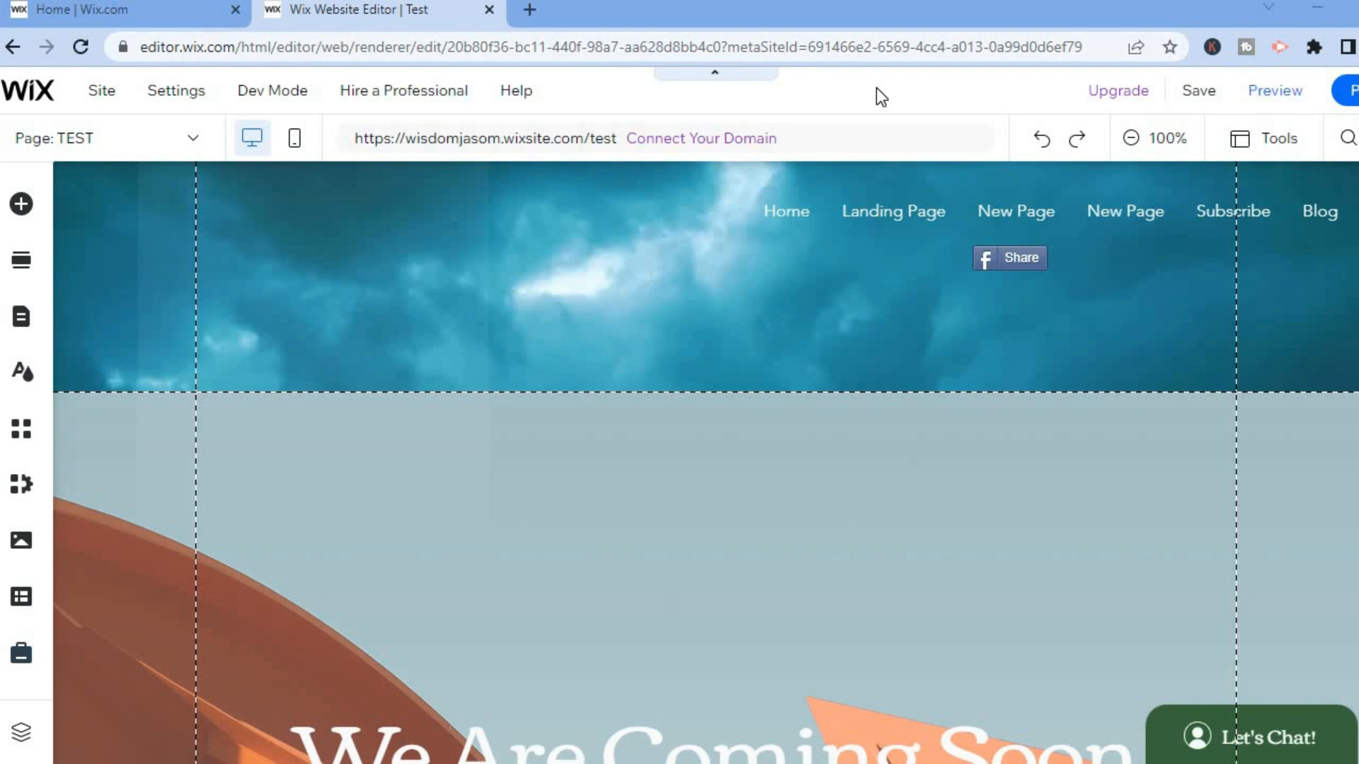
mouse_move(68, 162)
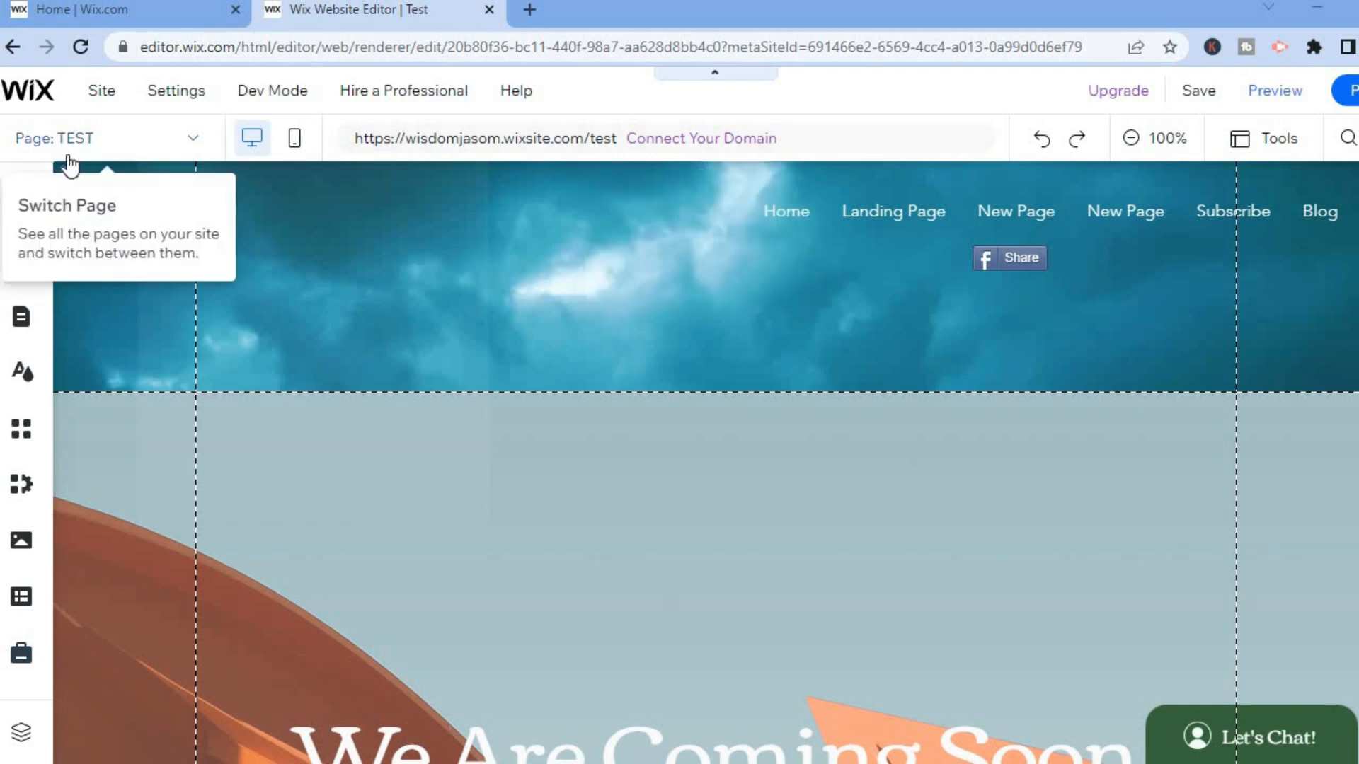
mouse_move(21, 204)
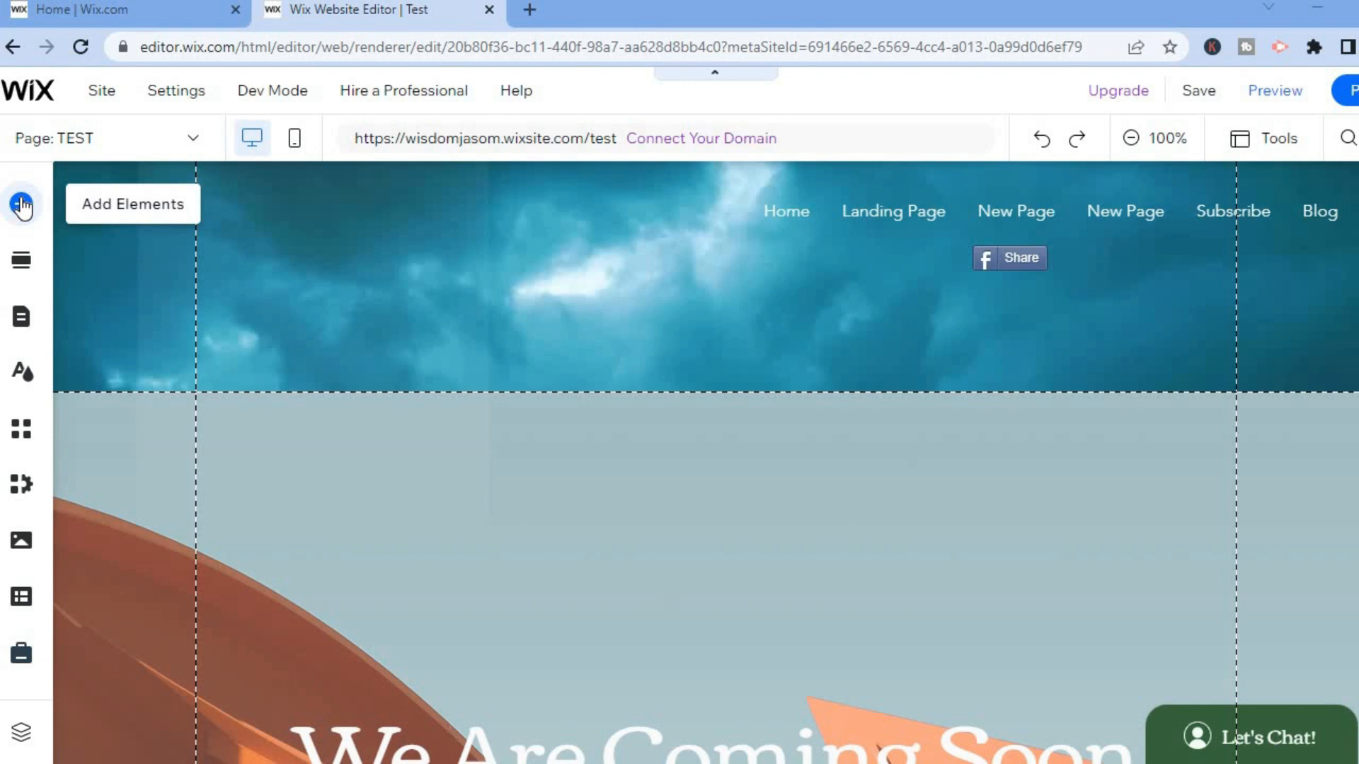
Step: Show the Contact & Forms collection of contact form templates in Add Elements
click(22, 203)
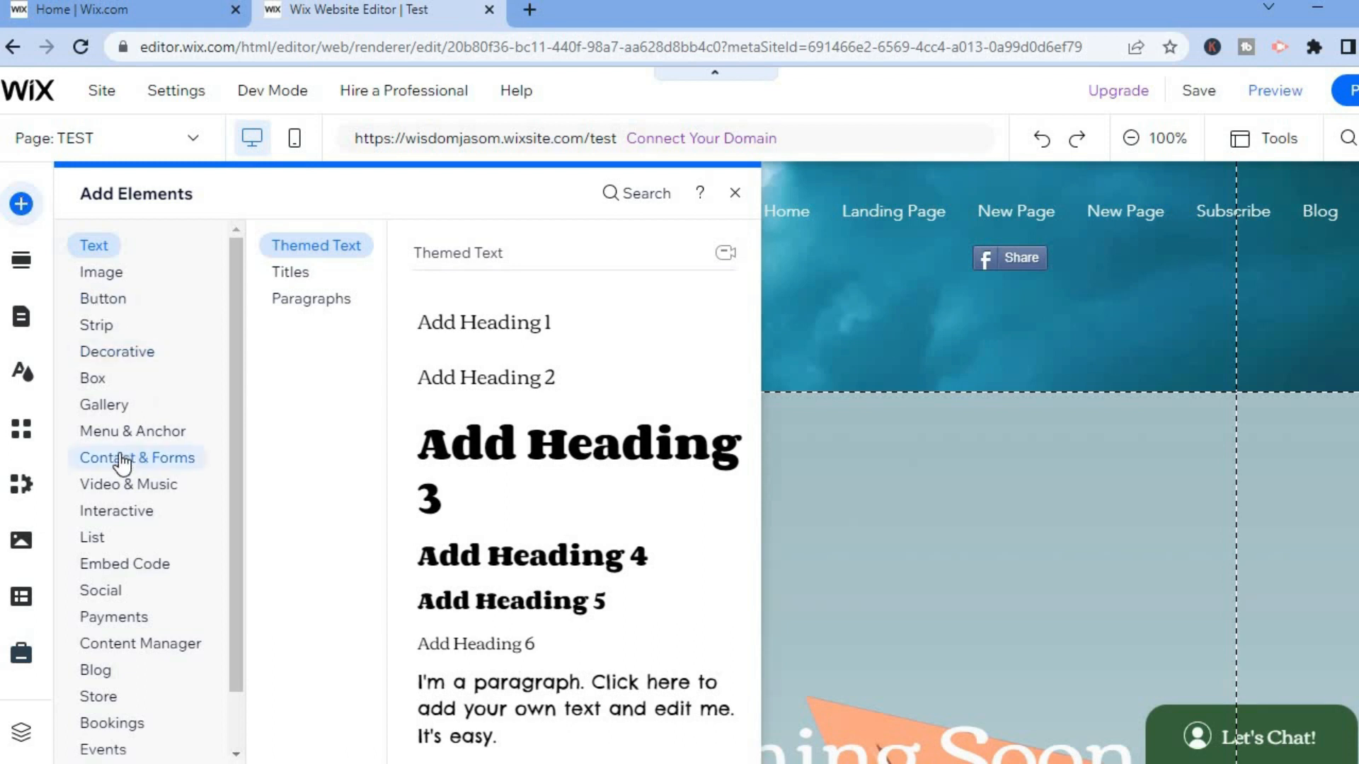
click(136, 459)
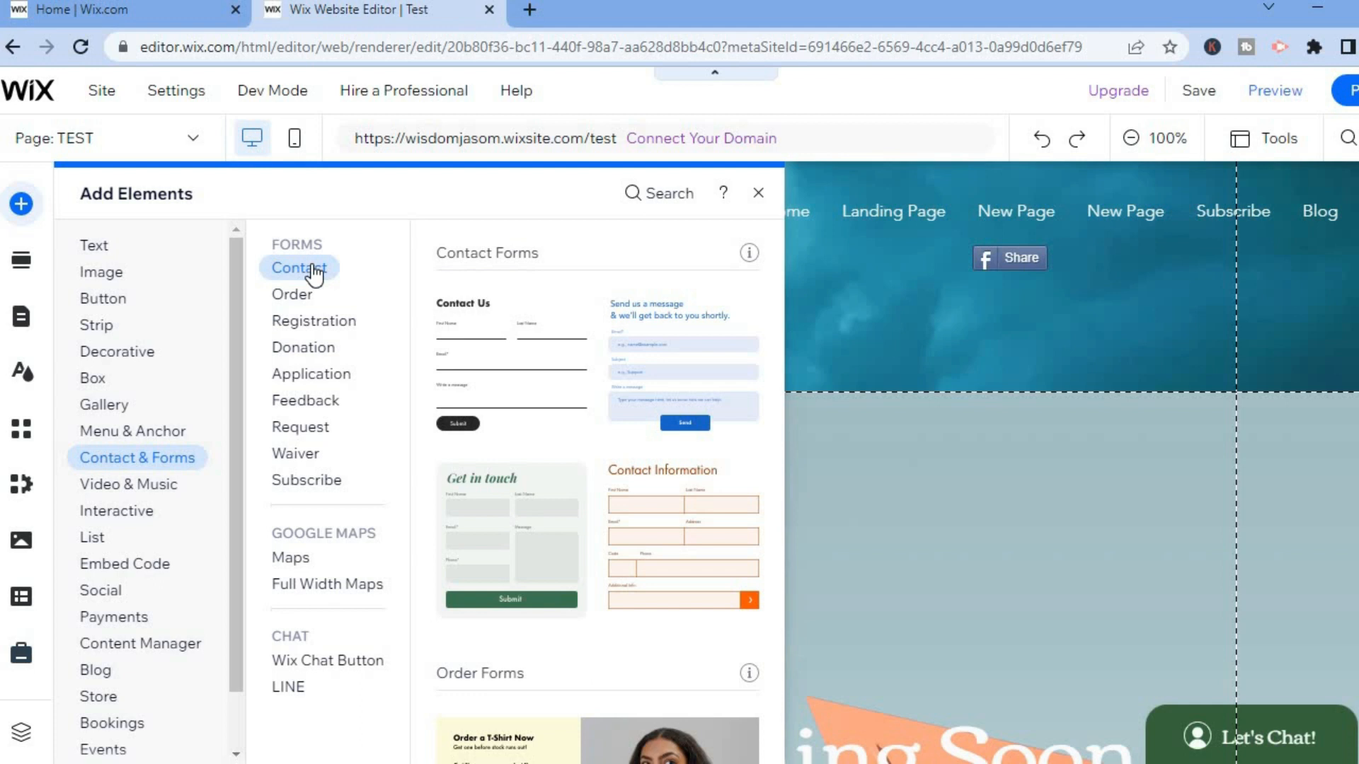
mouse_move(612, 360)
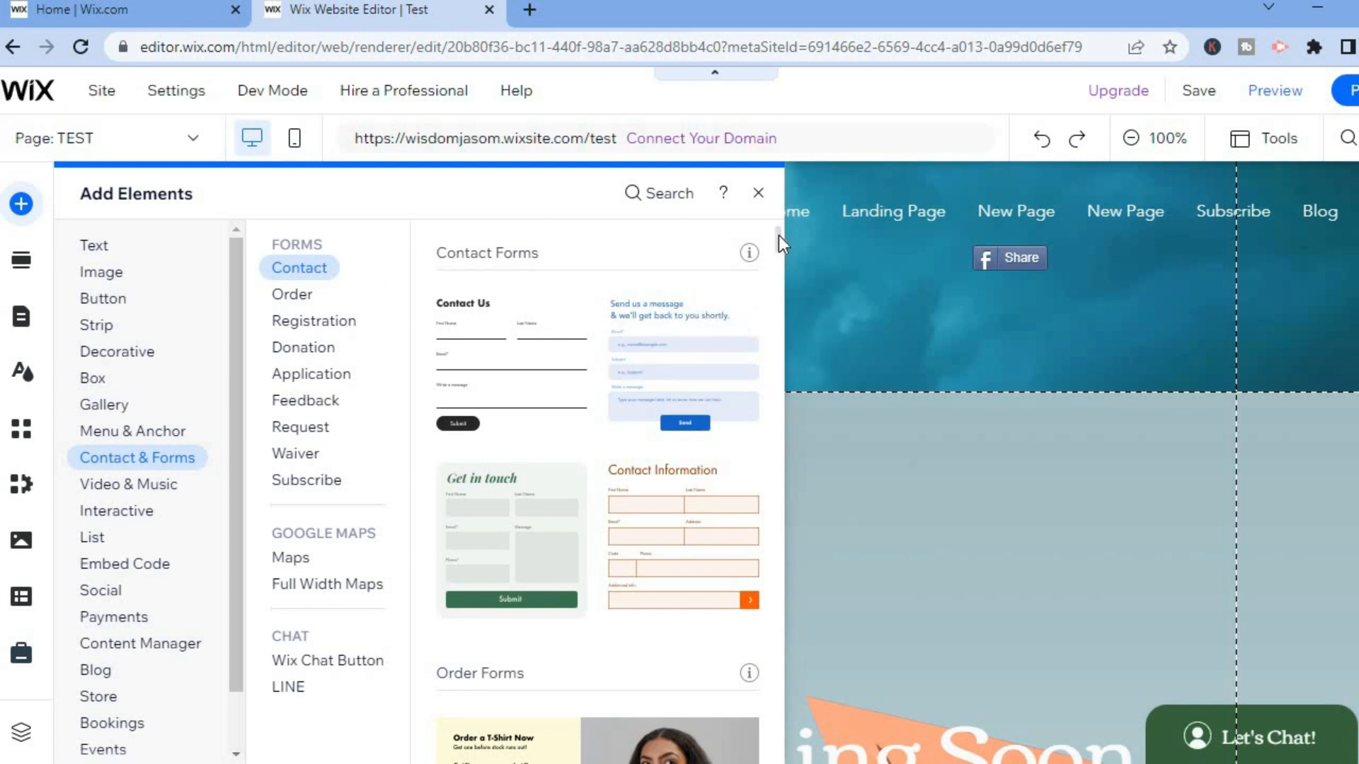
scroll(down, 3)
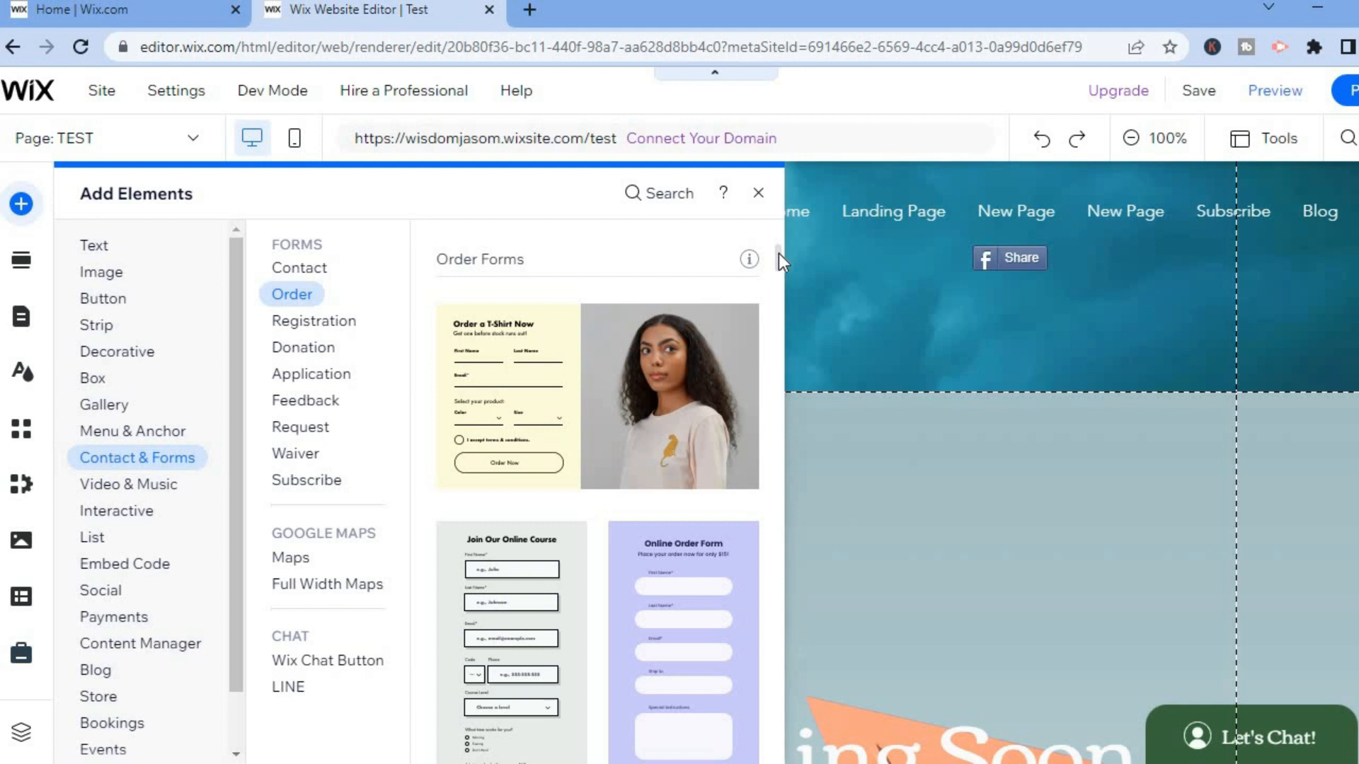
scroll(down, 3)
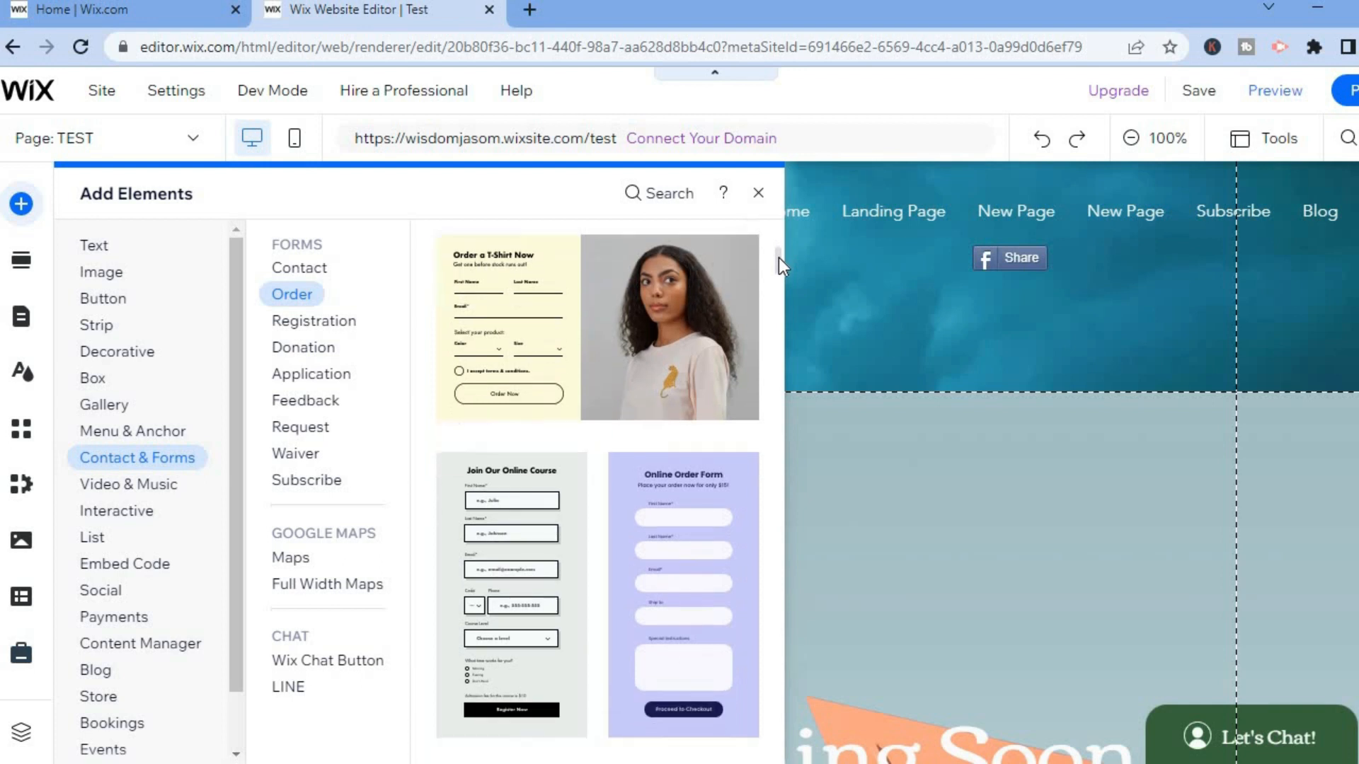
scroll(down, 3)
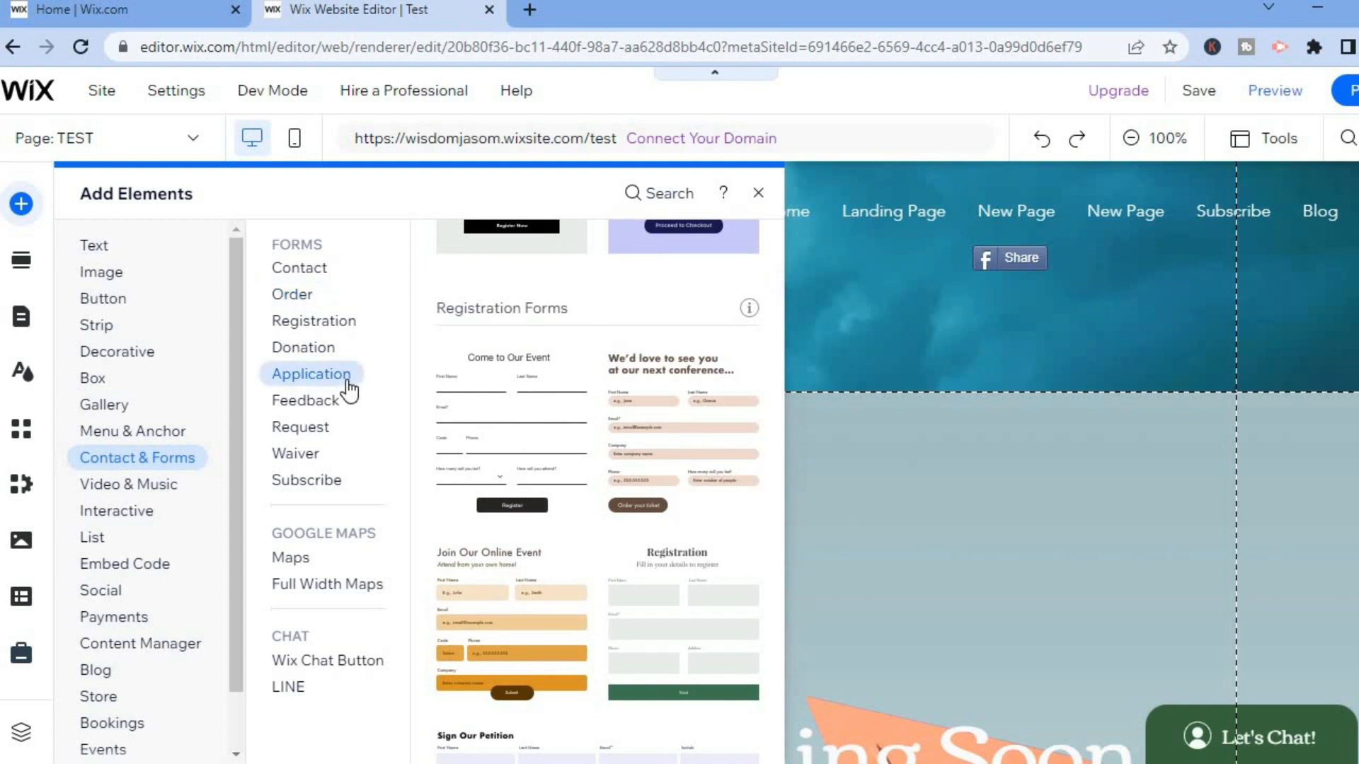
click(312, 374)
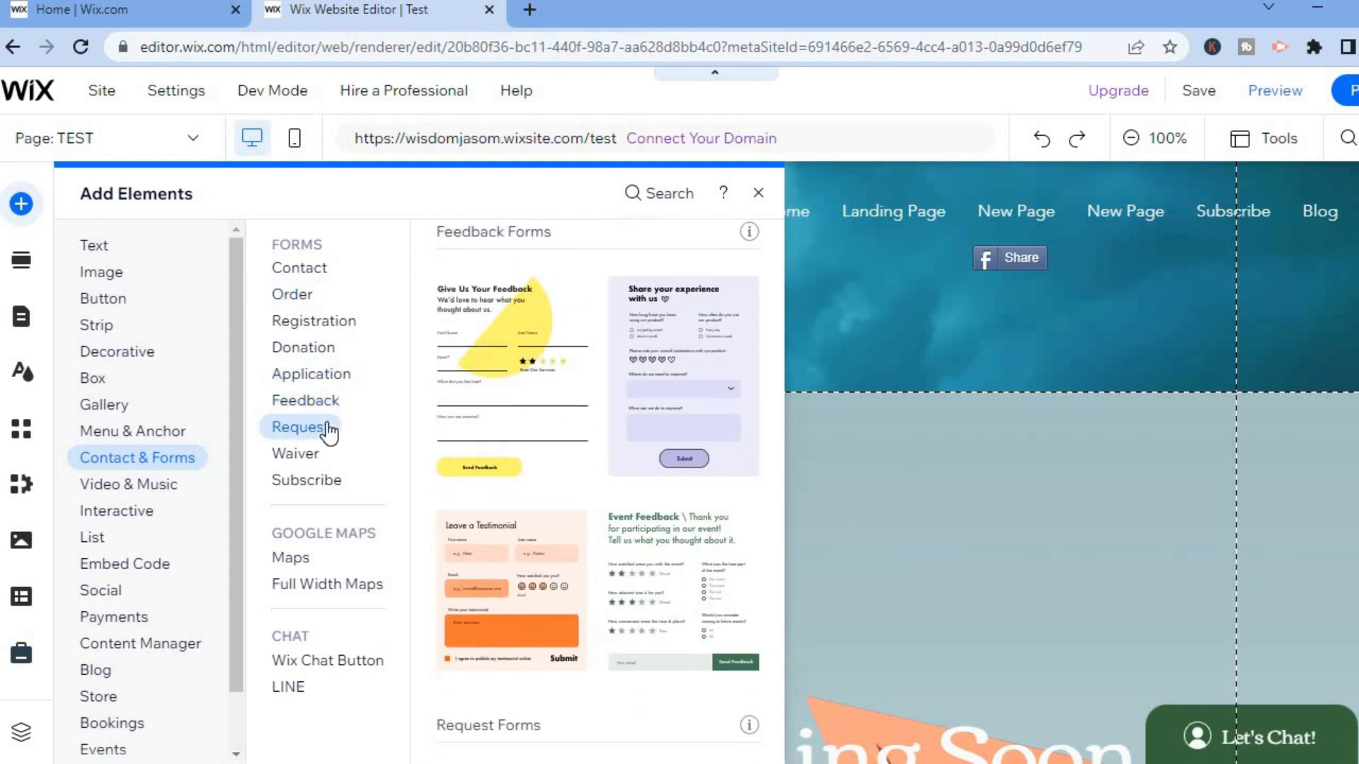
click(295, 453)
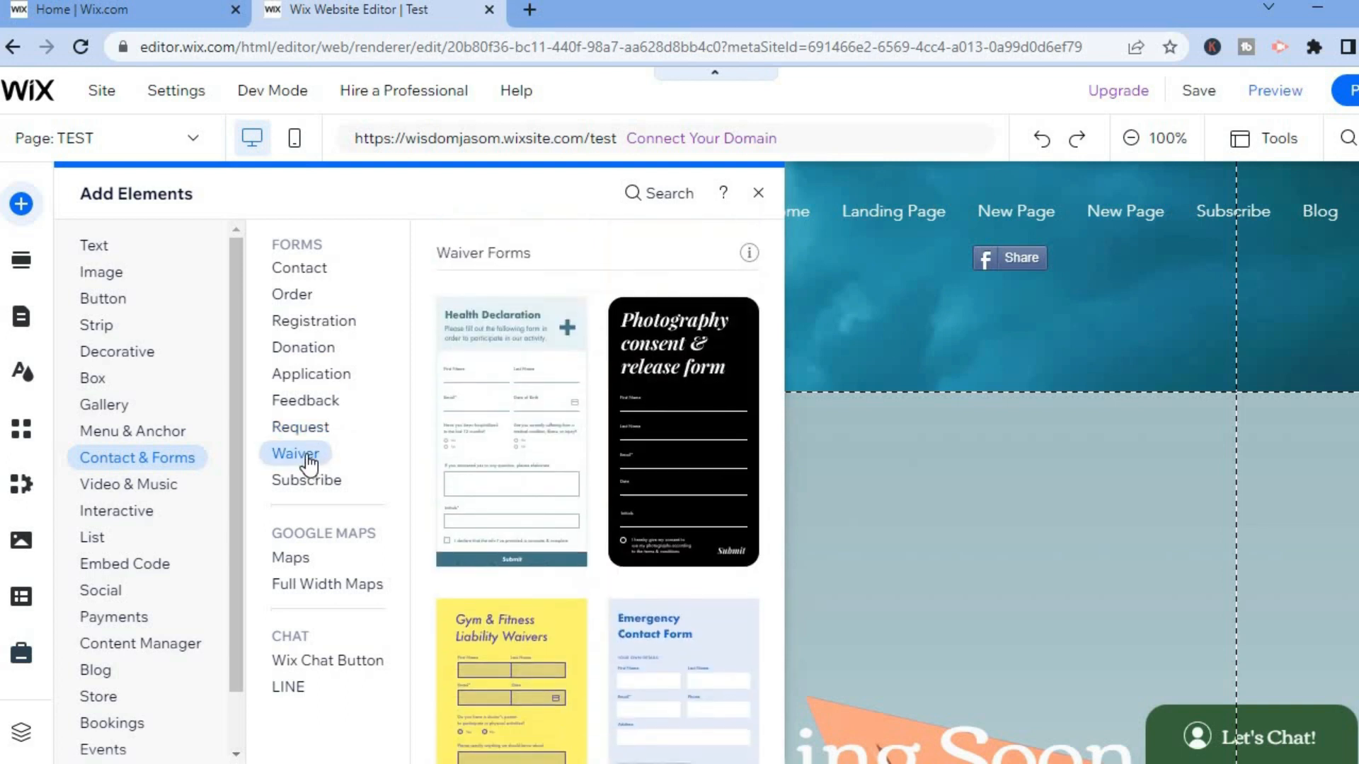
click(306, 480)
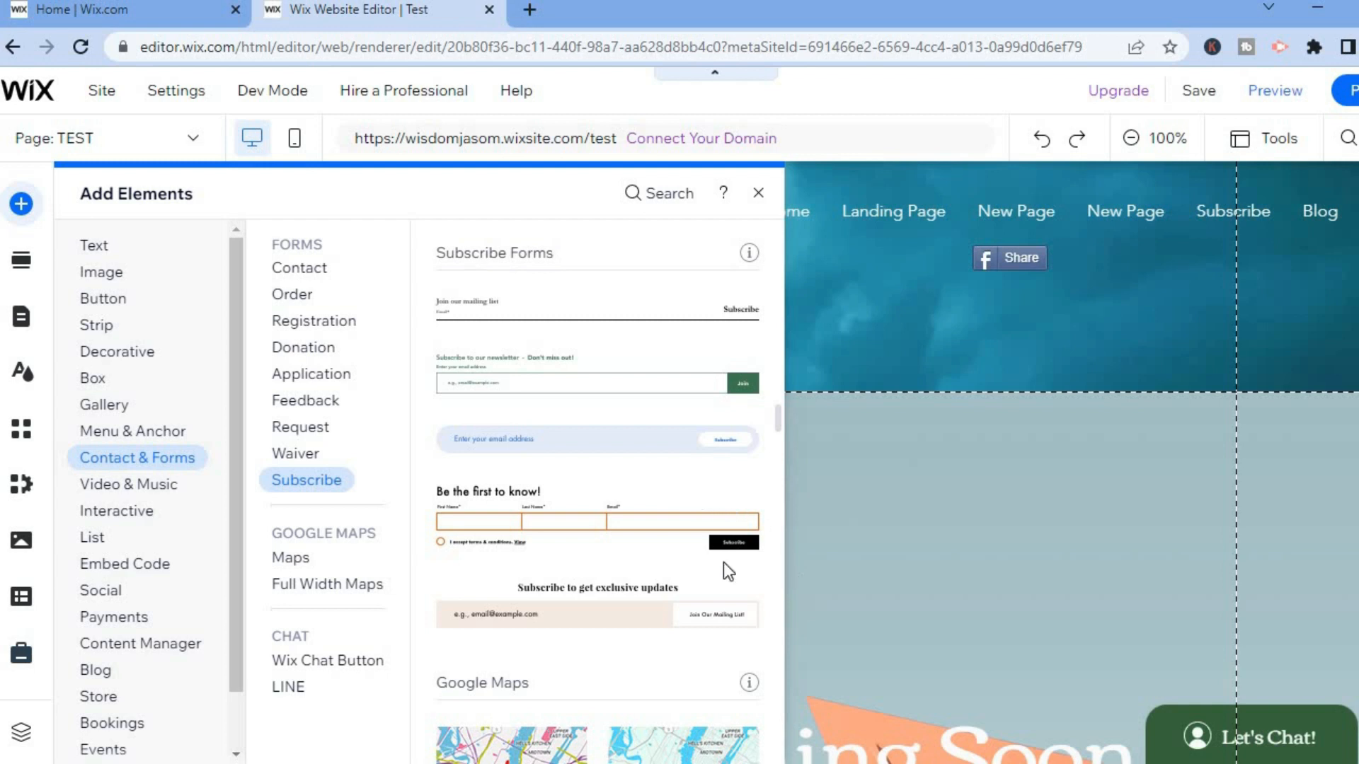
click(311, 373)
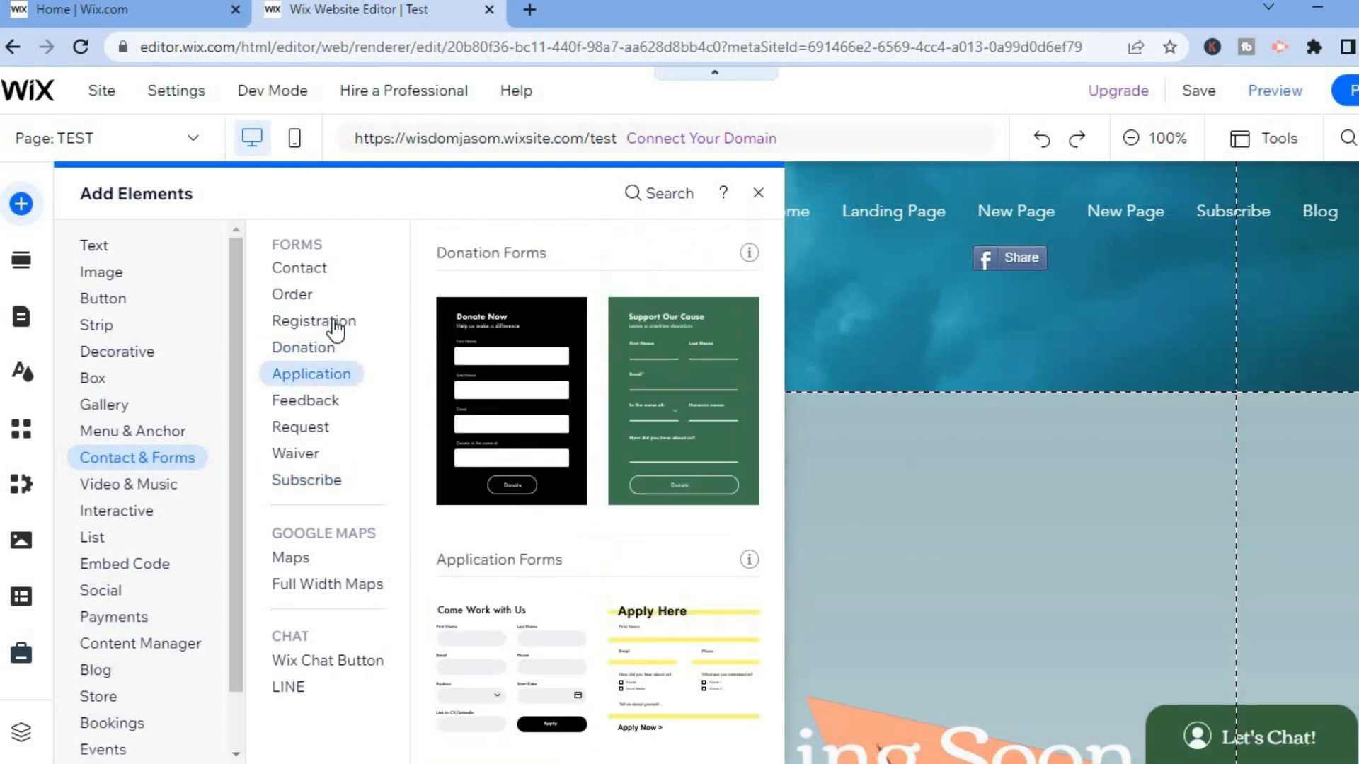
click(299, 268)
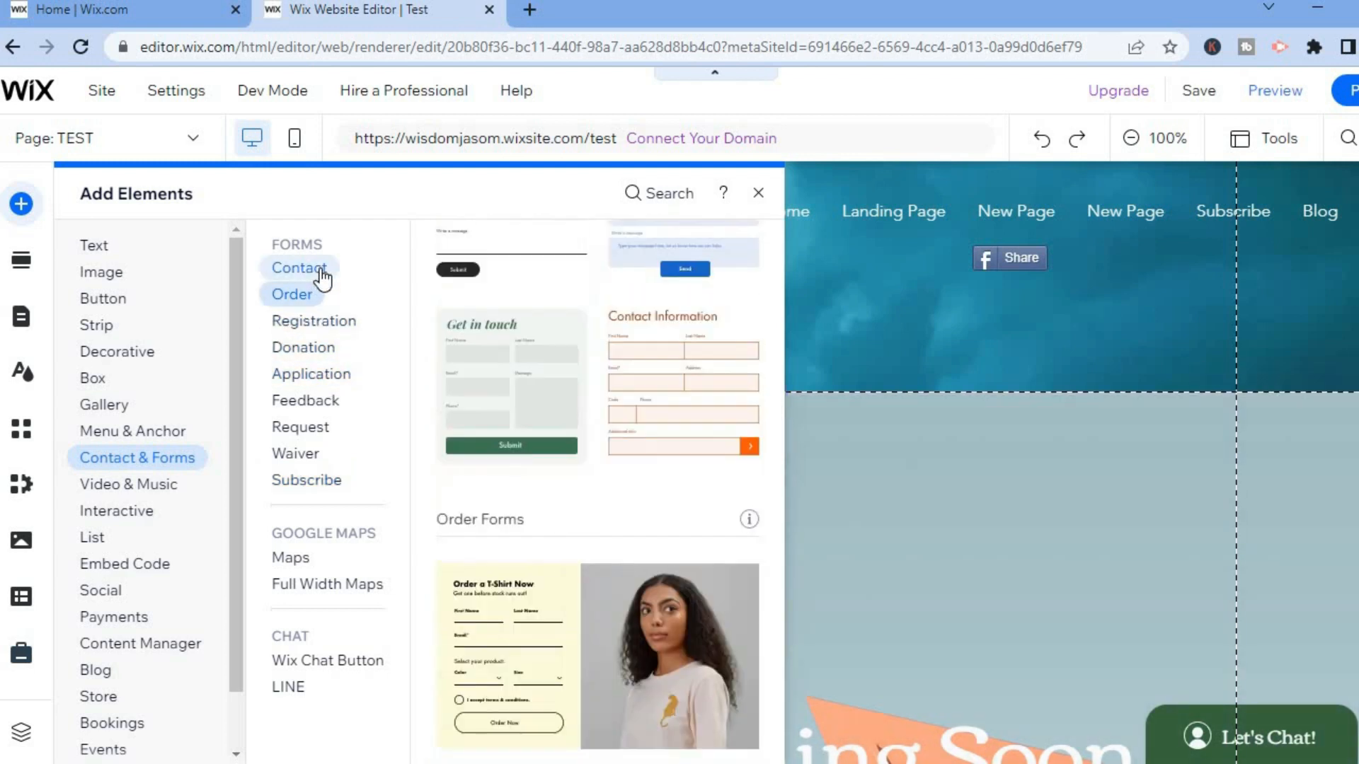
click(299, 267)
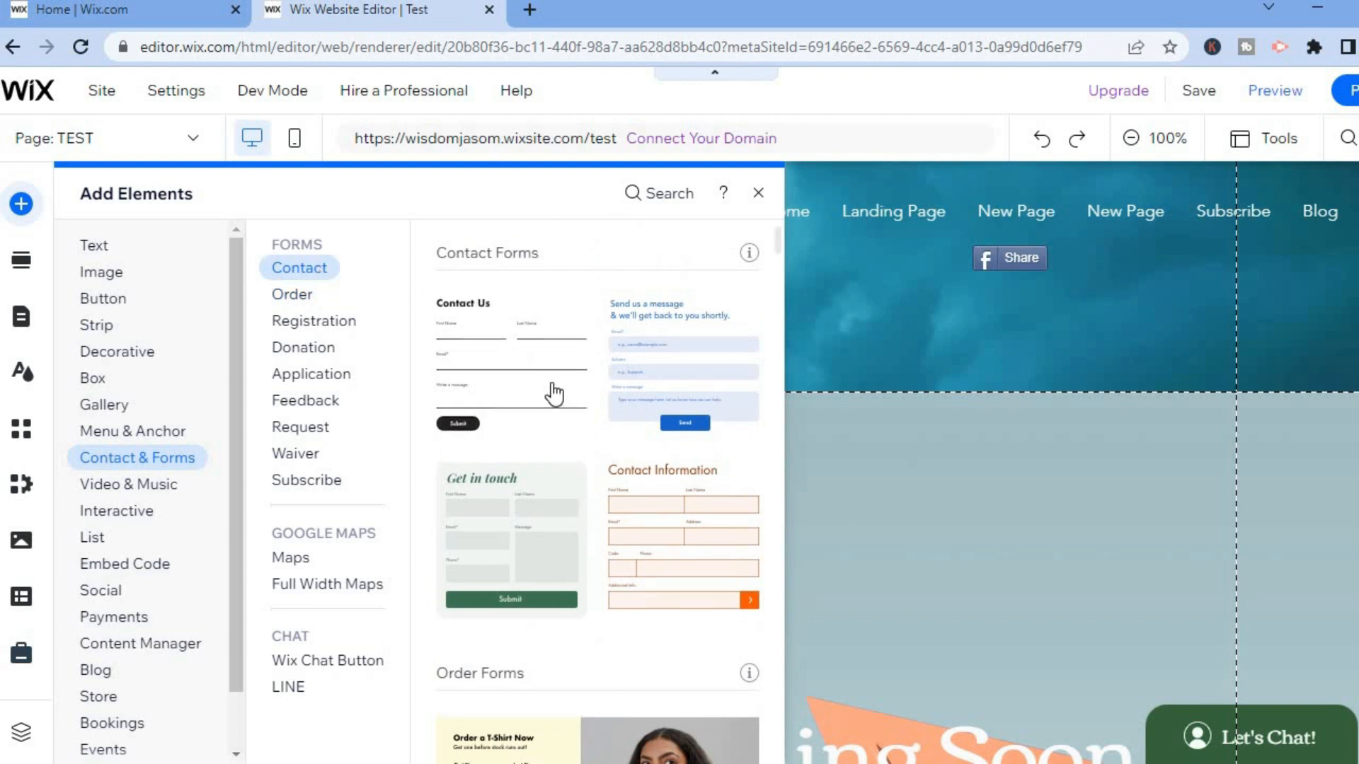
mouse_move(528, 394)
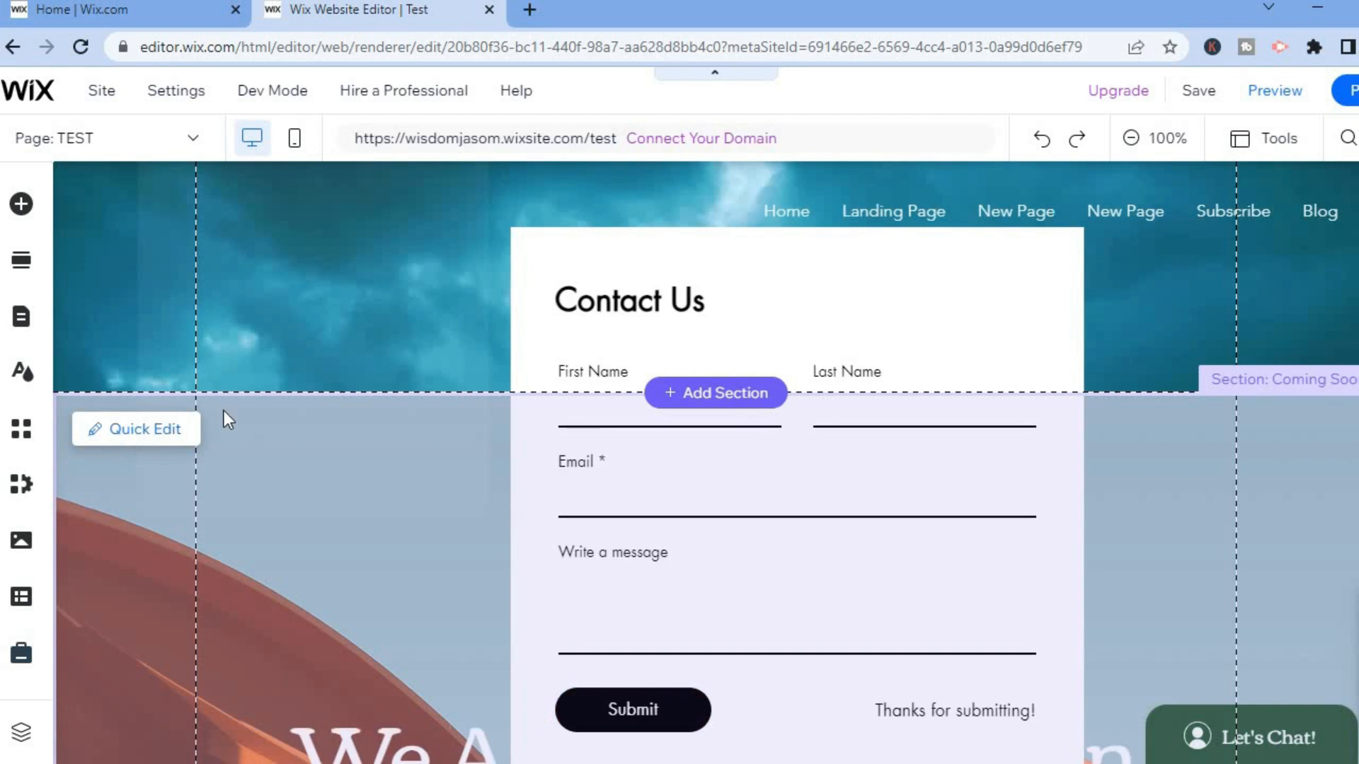
Step: Select the newly placed Contact Us form on the TEST page
click(739, 434)
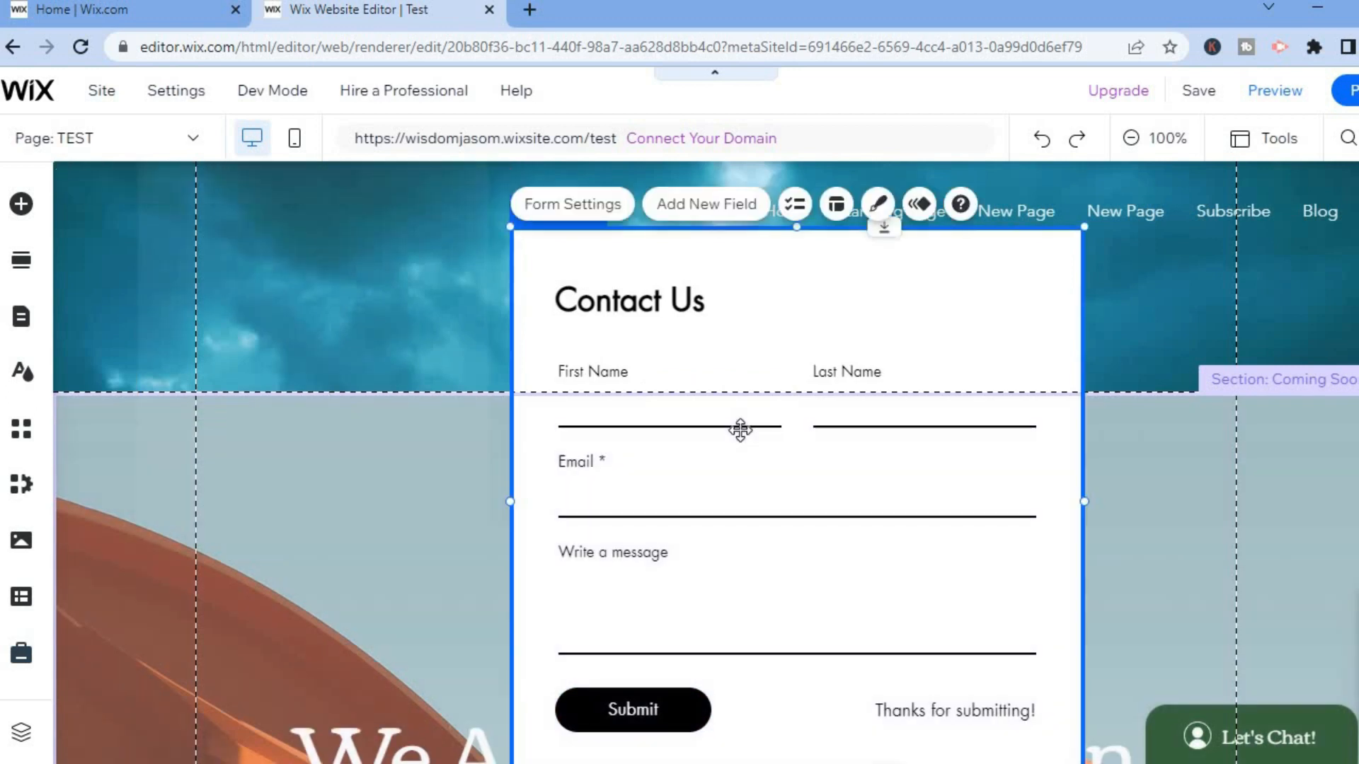